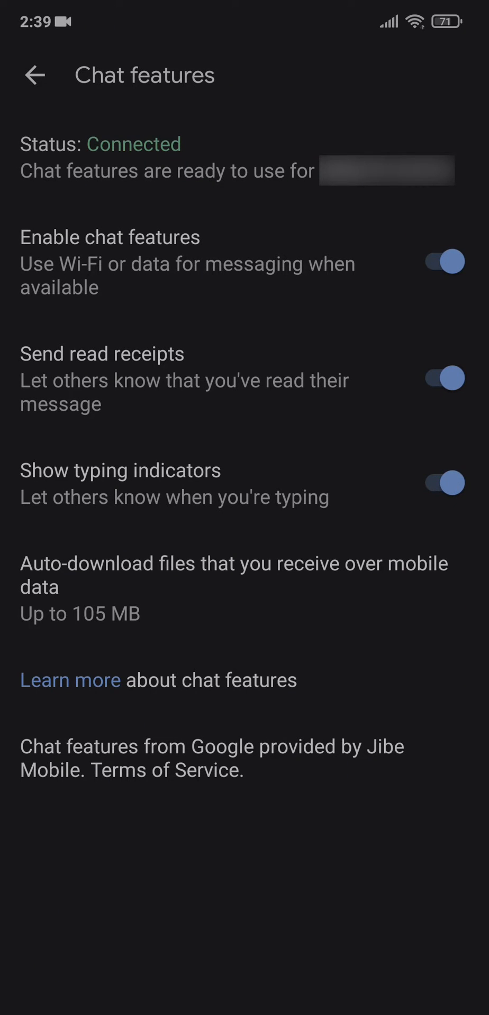
{"action": "left_click", "coordinate": [129, 144]}
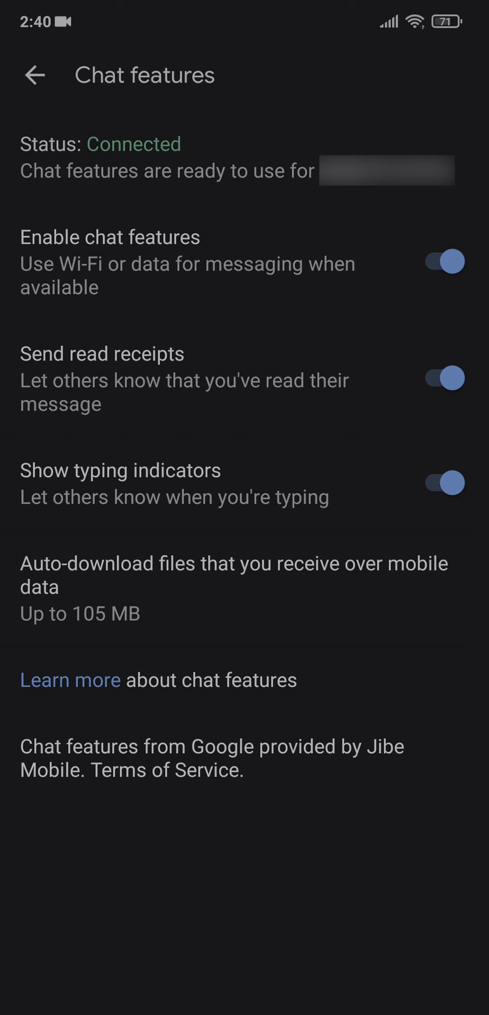
{"action": "left_click", "coordinate": [41, 173]}
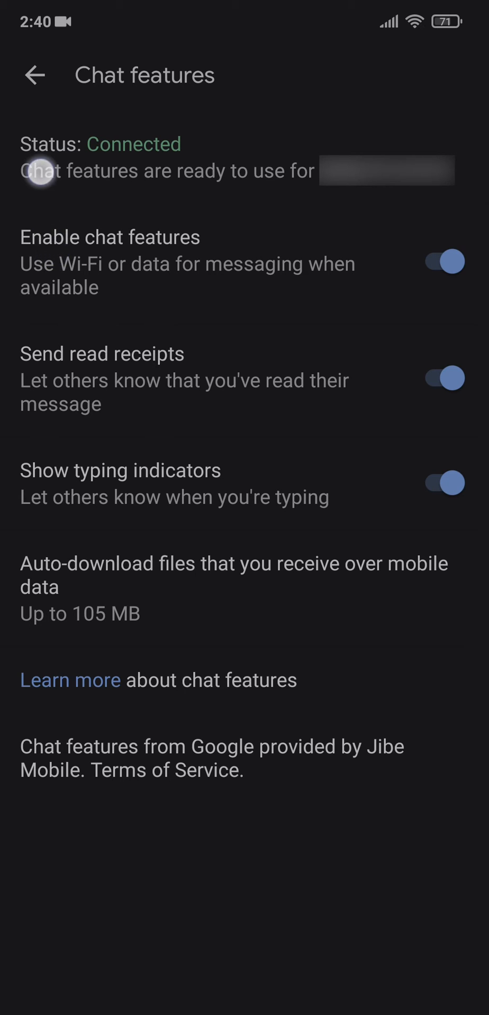
{"action": "mouse_move", "coordinate": [122, 285]}
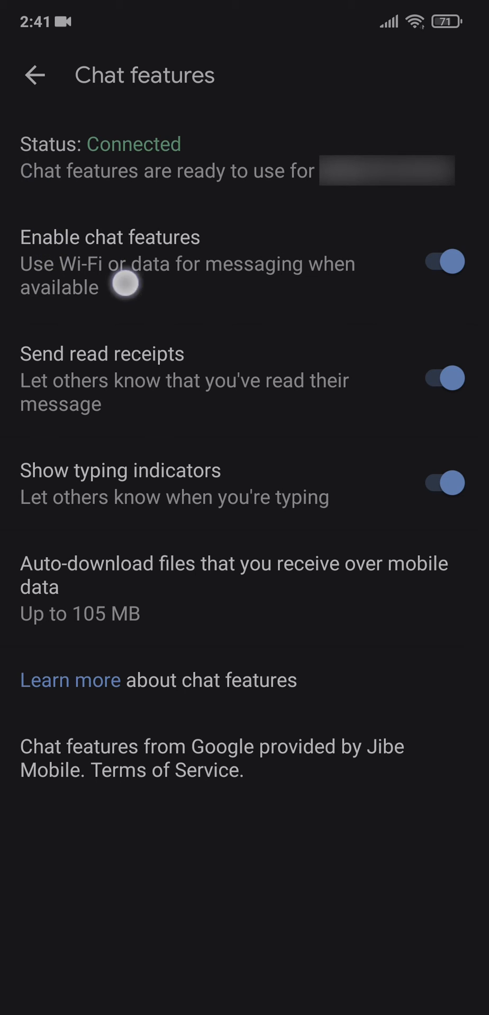
{"action": "mouse_move", "coordinate": [124, 285]}
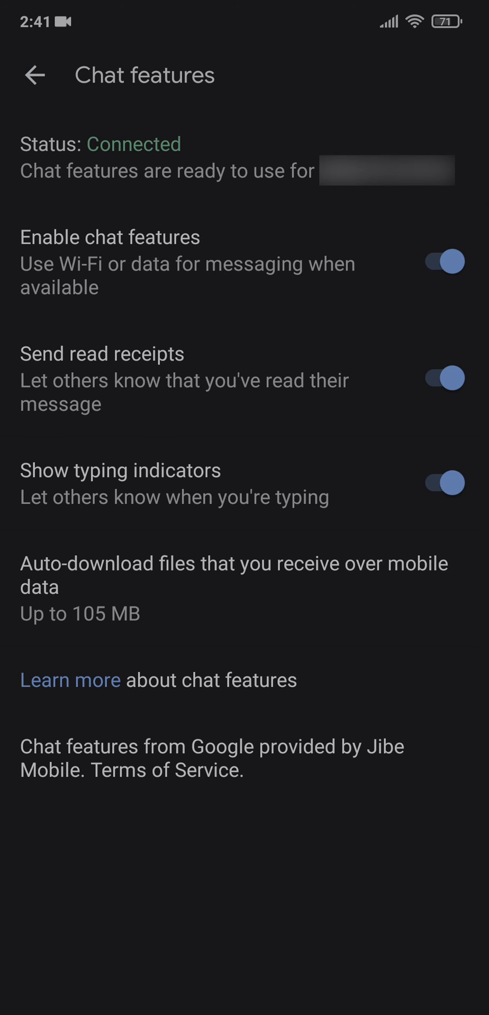
{"action": "left_click", "coordinate": [443, 261]}
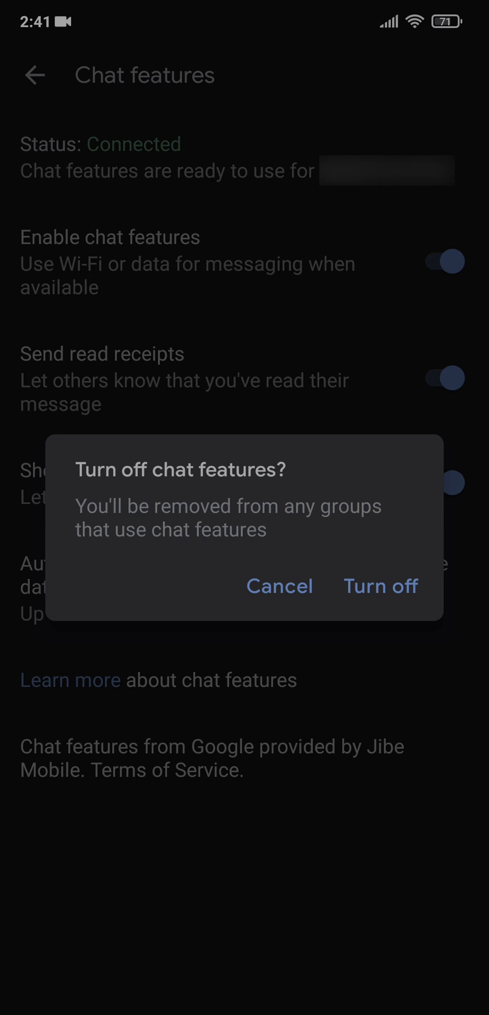
{"action": "left_click", "coordinate": [279, 587]}
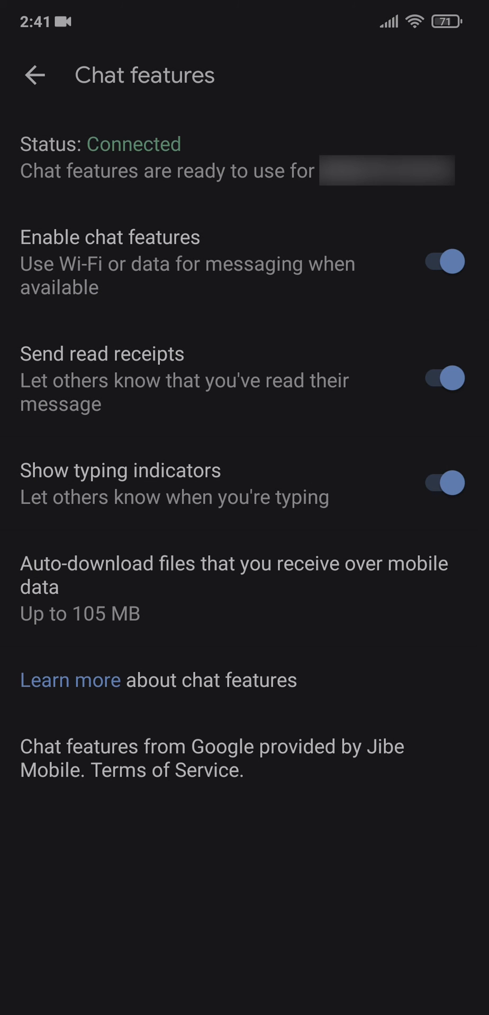